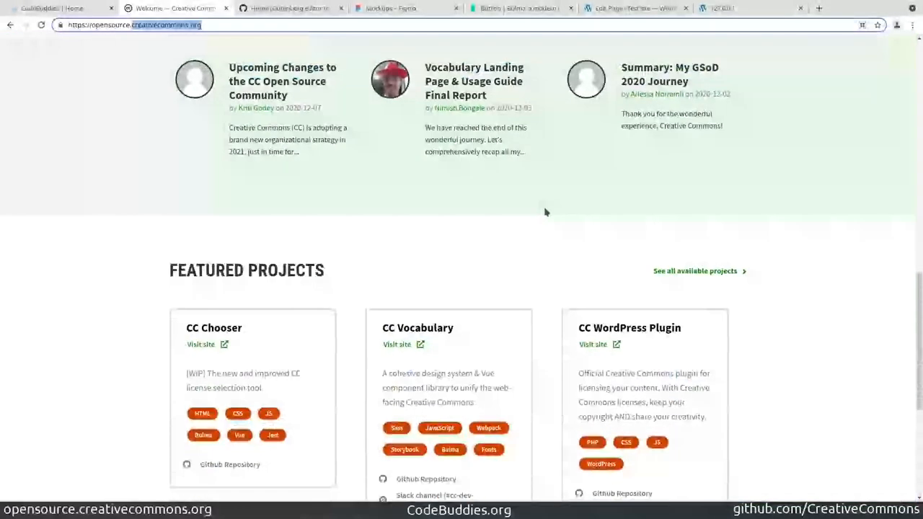
Step: Review the parent epic's page list, then return to the Home (Gutenberg editor test) issue #113
{"action": "scroll", "scroll_direction": "up", "scroll_amount": 3}
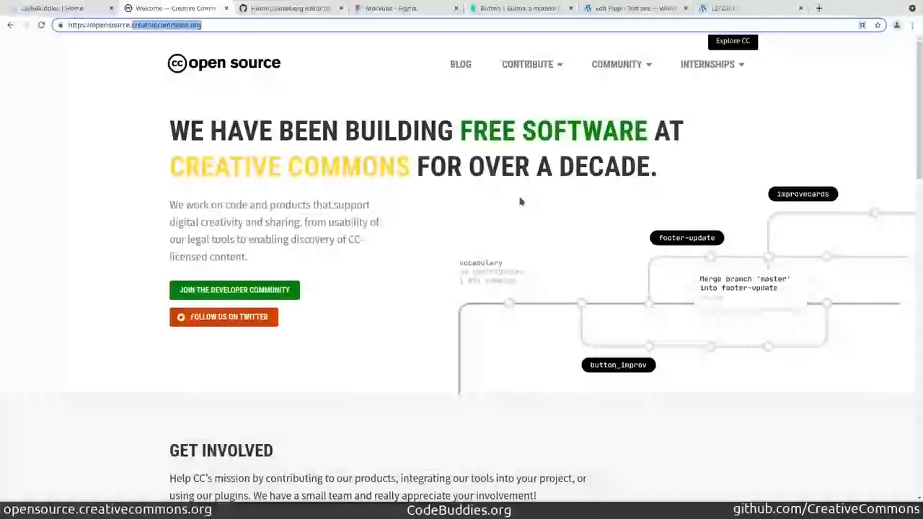
{"action": "left_click", "coordinate": [287, 8]}
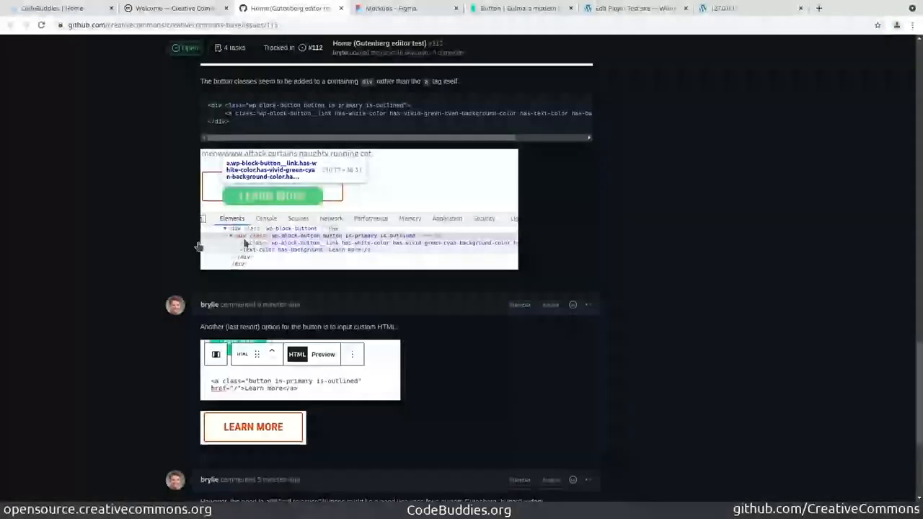
{"action": "scroll", "scroll_direction": "up", "scroll_amount": 3}
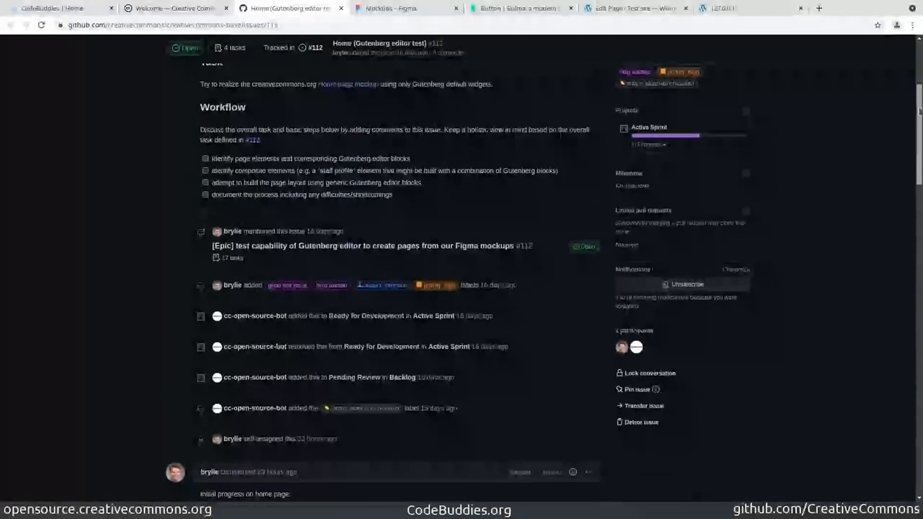
{"action": "scroll", "scroll_direction": "up", "scroll_amount": 3}
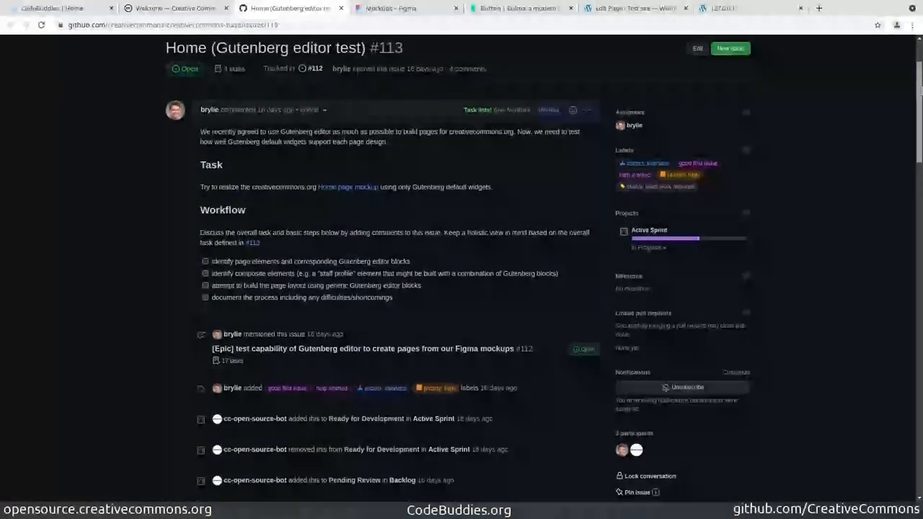
{"action": "scroll", "scroll_direction": "down", "scroll_amount": 3}
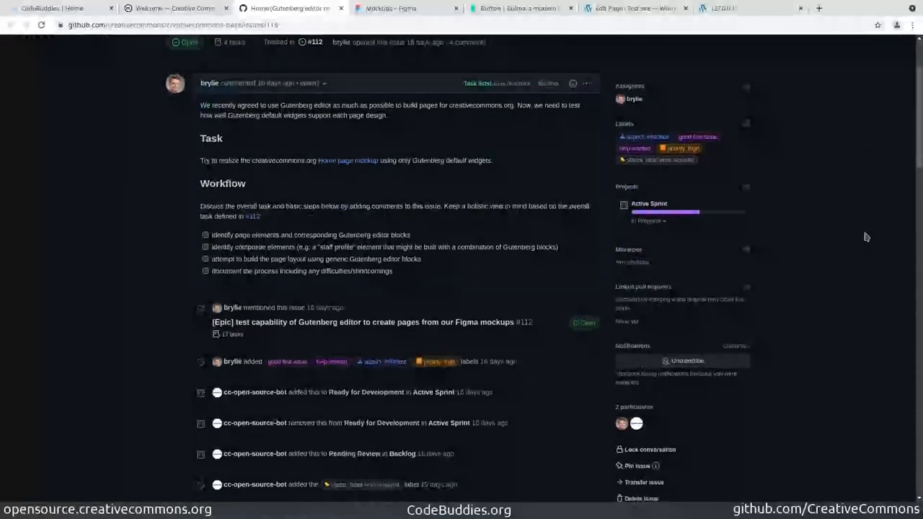
{"action": "scroll", "scroll_direction": "down", "scroll_amount": 3}
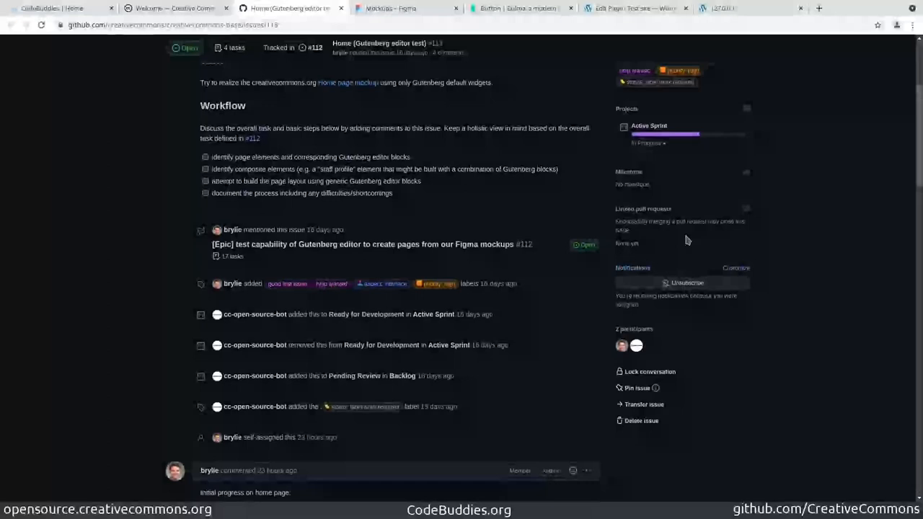
{"action": "scroll", "scroll_direction": "up", "scroll_amount": 3}
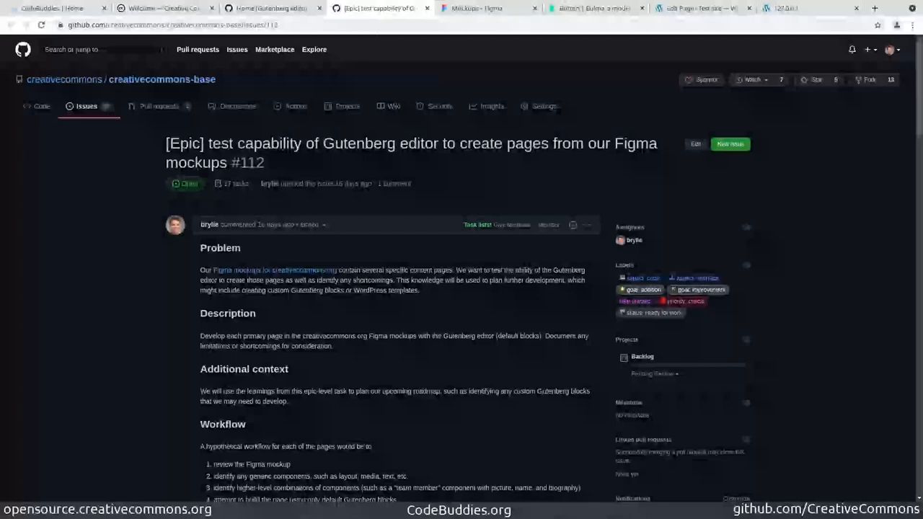
{"action": "scroll", "scroll_direction": "down", "scroll_amount": 3}
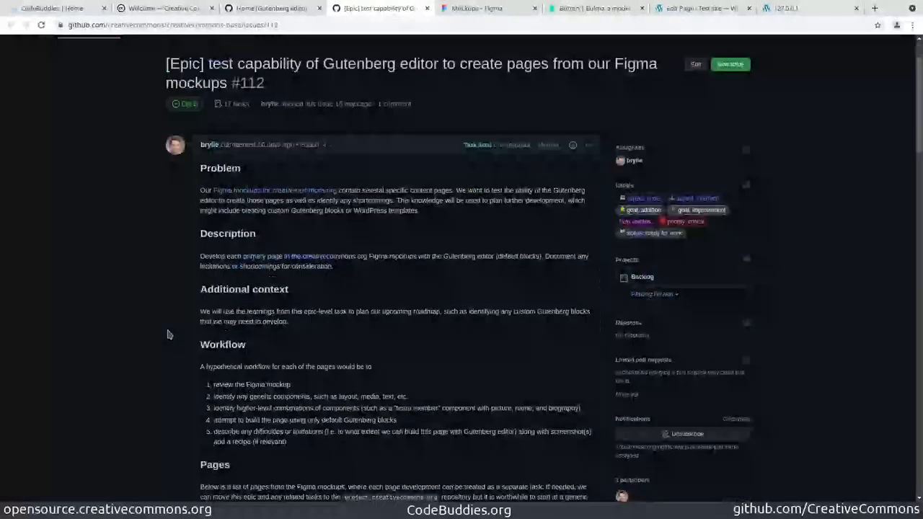
{"action": "scroll", "scroll_direction": "down", "scroll_amount": 3}
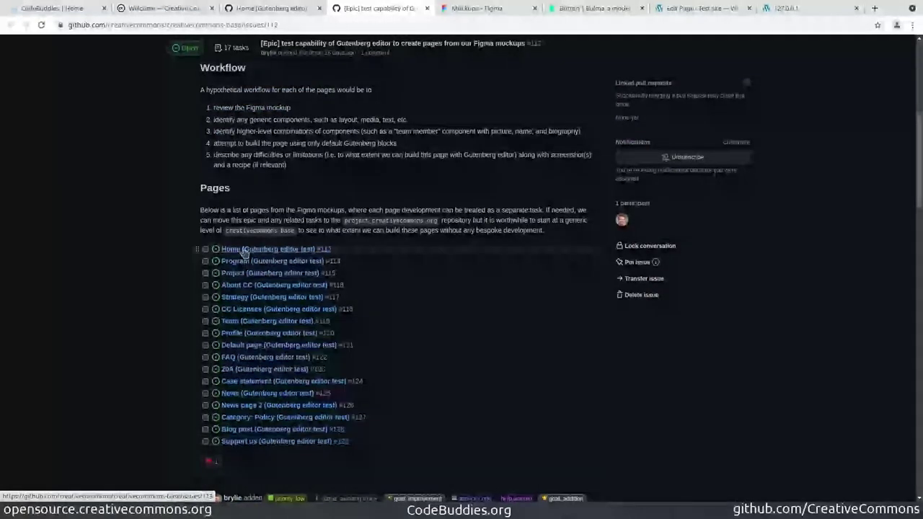
{"action": "mouse_move", "coordinate": [142, 267]}
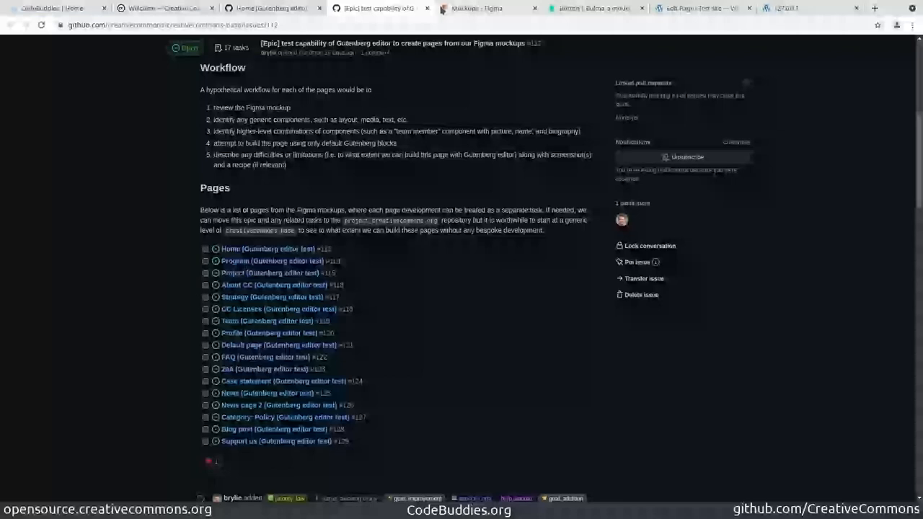
{"action": "left_click", "coordinate": [476, 8]}
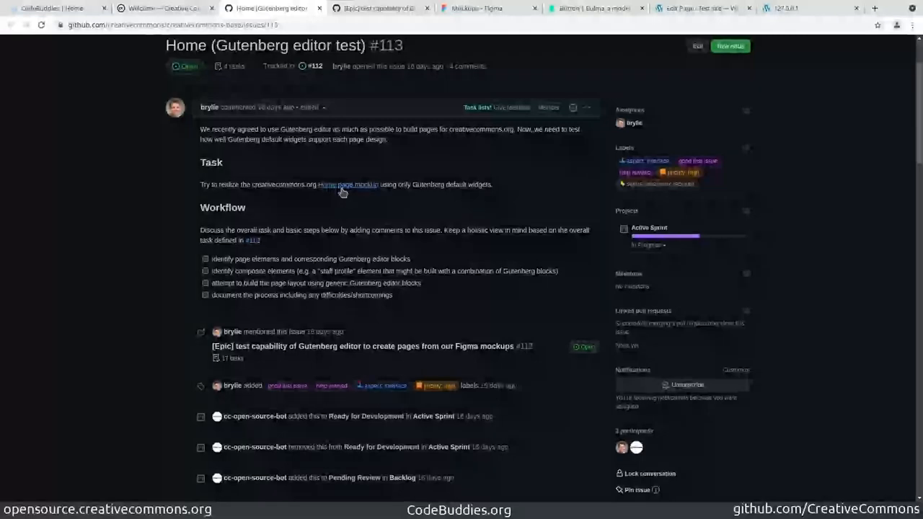
{"action": "mouse_move", "coordinate": [476, 8]}
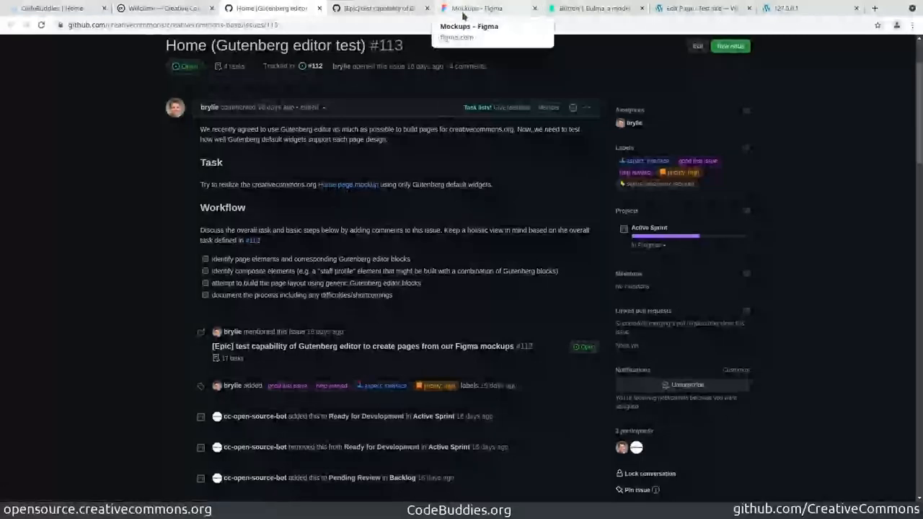
Step: Inspect the Figma desktop home page's 'Better Sharing, Brighter Future' hero and Learn More link
{"action": "left_click", "coordinate": [476, 8]}
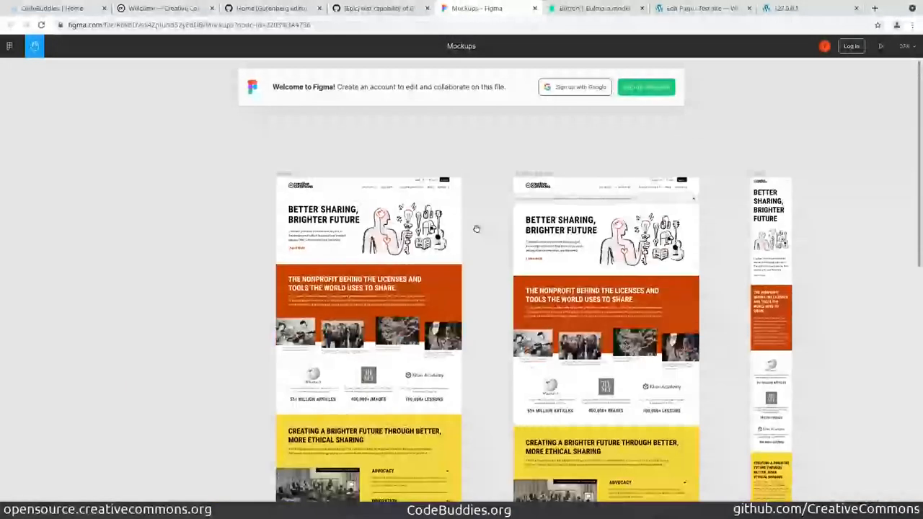
{"action": "scroll", "scroll_direction": "down", "scroll_amount": 3}
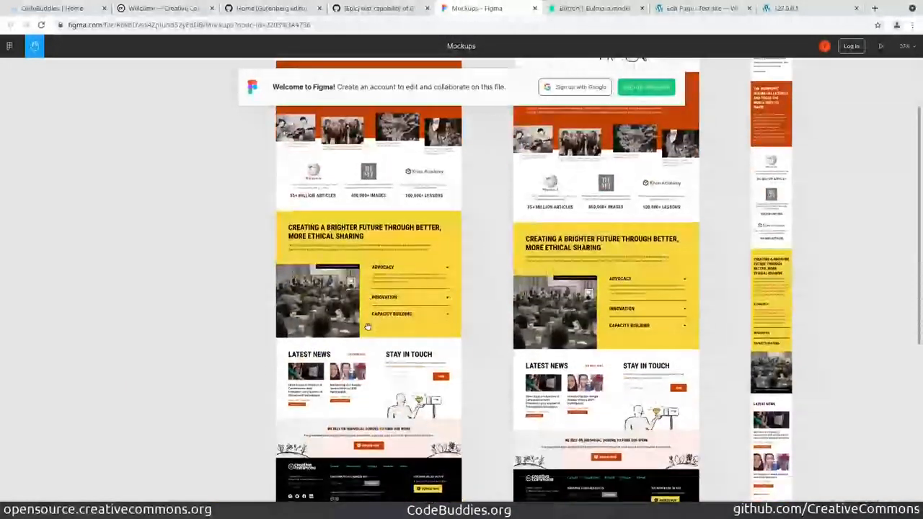
{"action": "scroll", "scroll_direction": "up", "scroll_amount": 3}
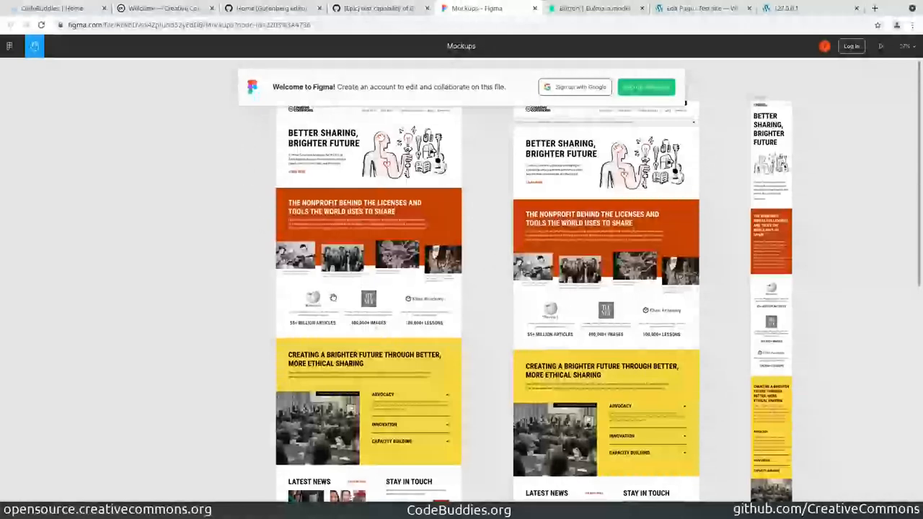
{"action": "scroll", "scroll_direction": "down", "scroll_amount": 3}
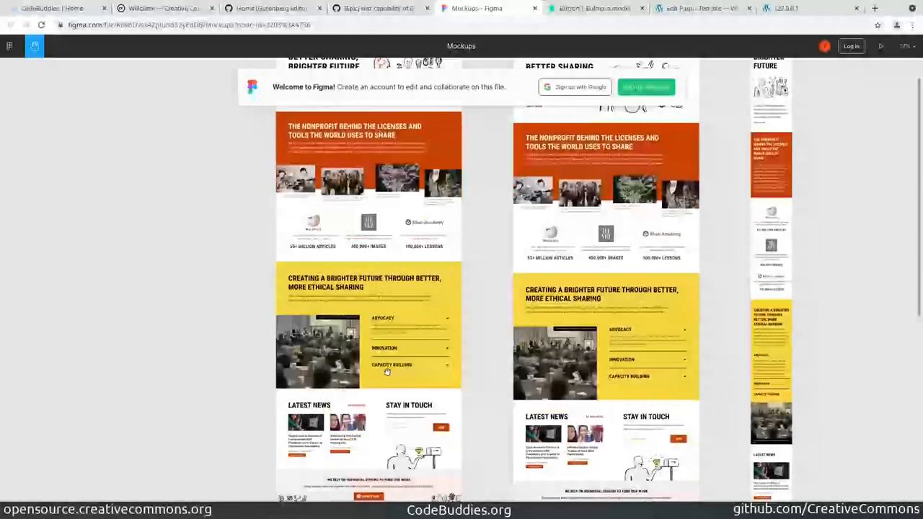
{"action": "scroll", "scroll_direction": "down", "scroll_amount": 3}
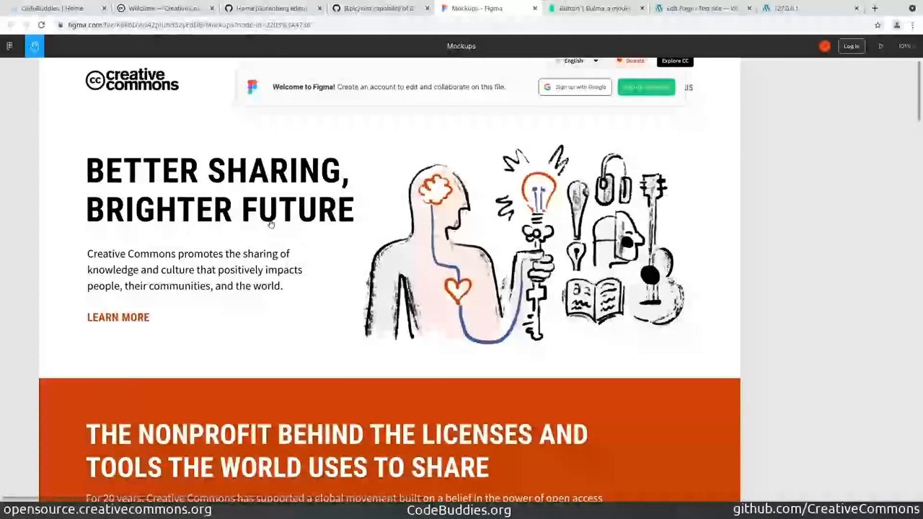
{"action": "scroll", "scroll_direction": "up", "scroll_amount": 3}
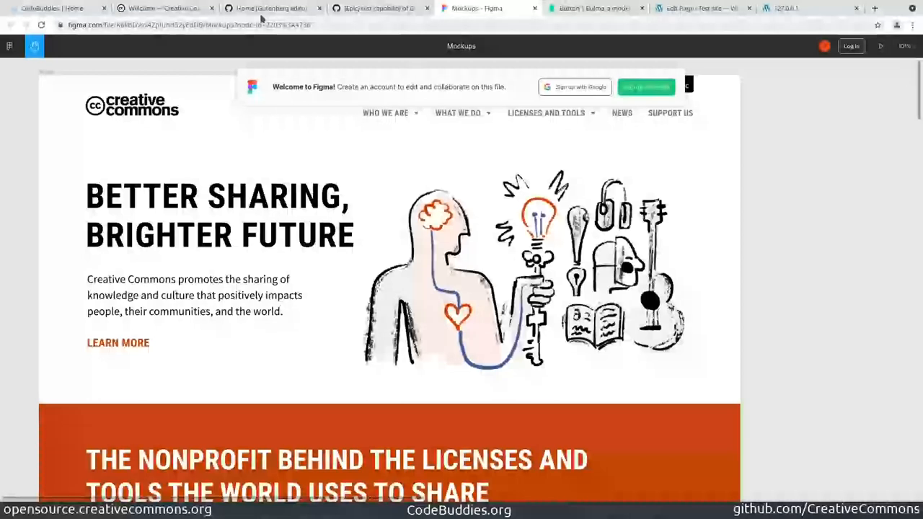
Step: Read the Gutenberg editor test issue on why the button's Bulma classes don't render
{"action": "left_click", "coordinate": [270, 8]}
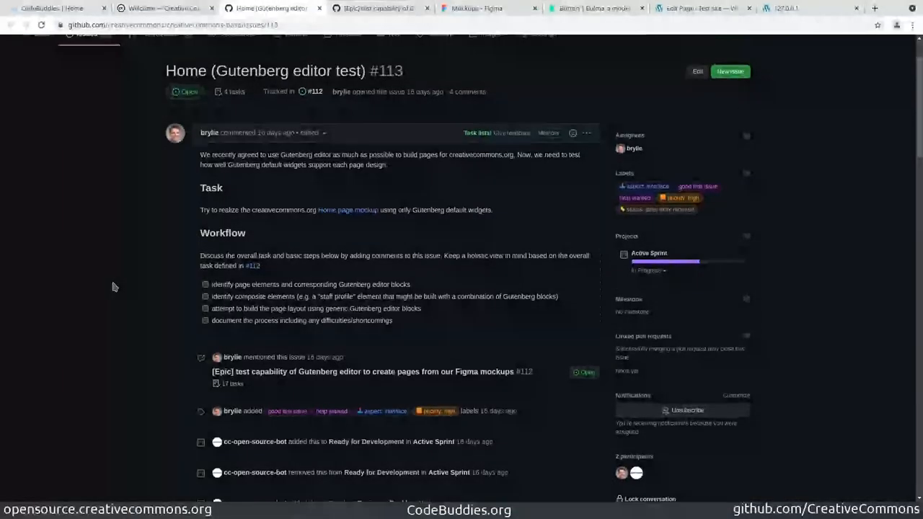
{"action": "scroll", "scroll_direction": "down", "scroll_amount": 3}
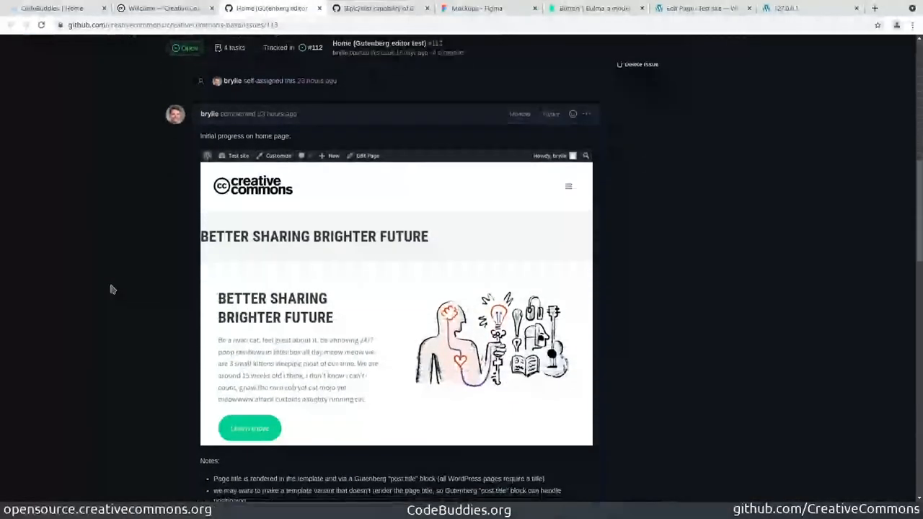
{"action": "scroll", "scroll_direction": "down", "scroll_amount": 3}
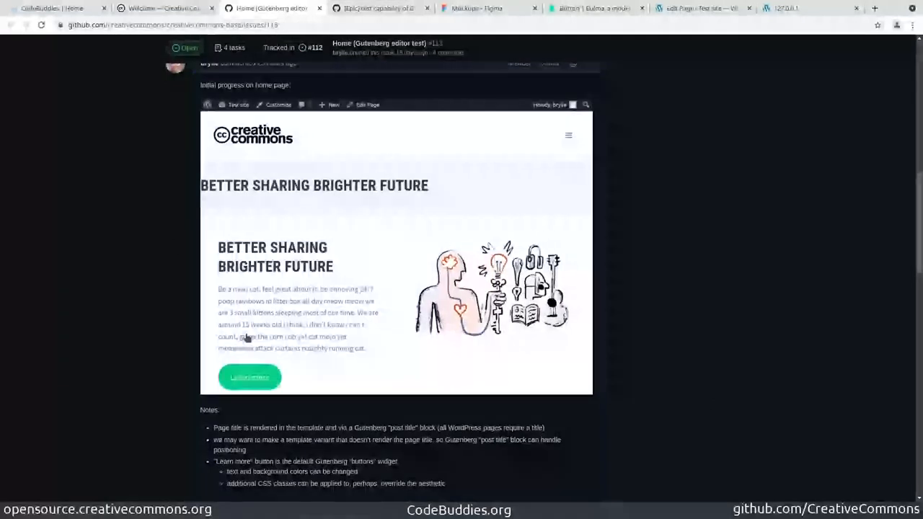
{"action": "mouse_move", "coordinate": [306, 366]}
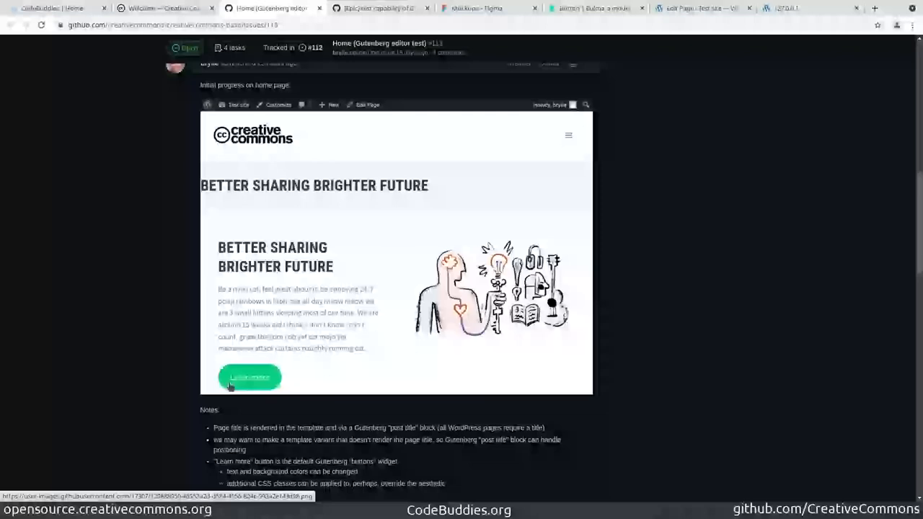
{"action": "mouse_move", "coordinate": [205, 378]}
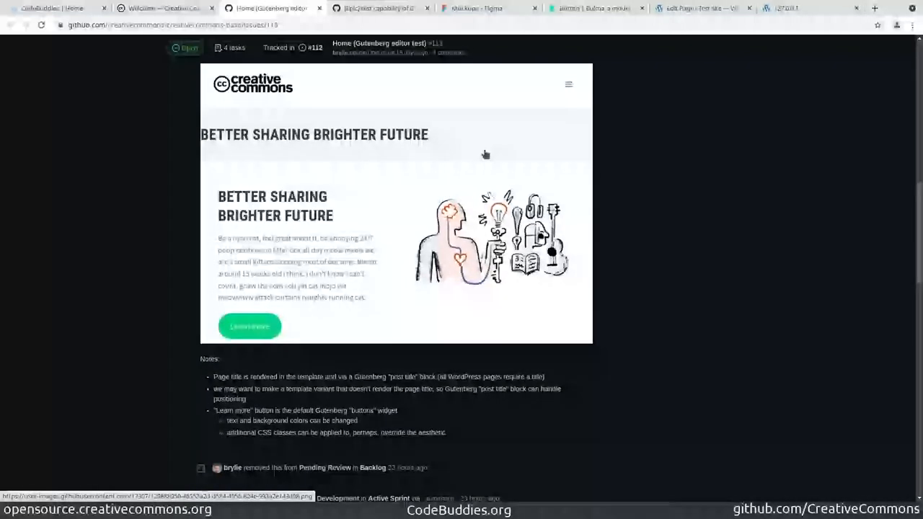
{"action": "scroll", "scroll_direction": "down", "scroll_amount": 3}
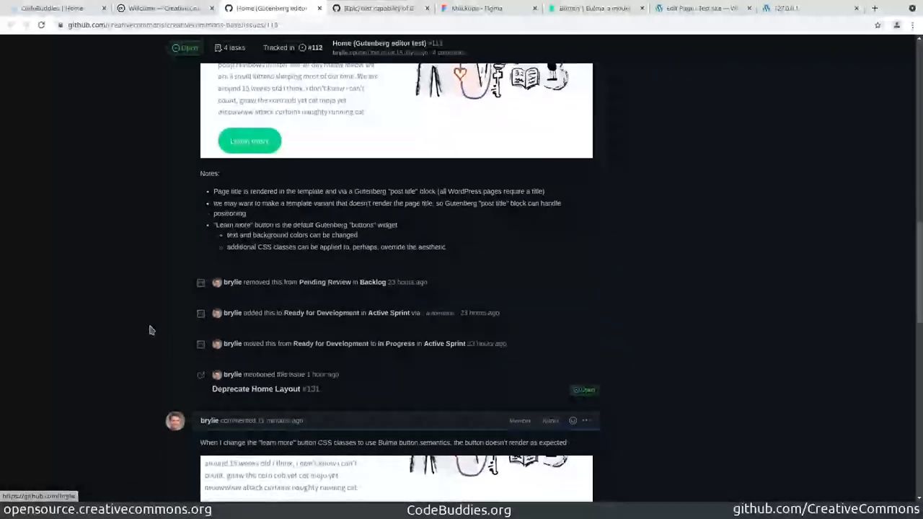
{"action": "scroll", "scroll_direction": "down", "scroll_amount": 3}
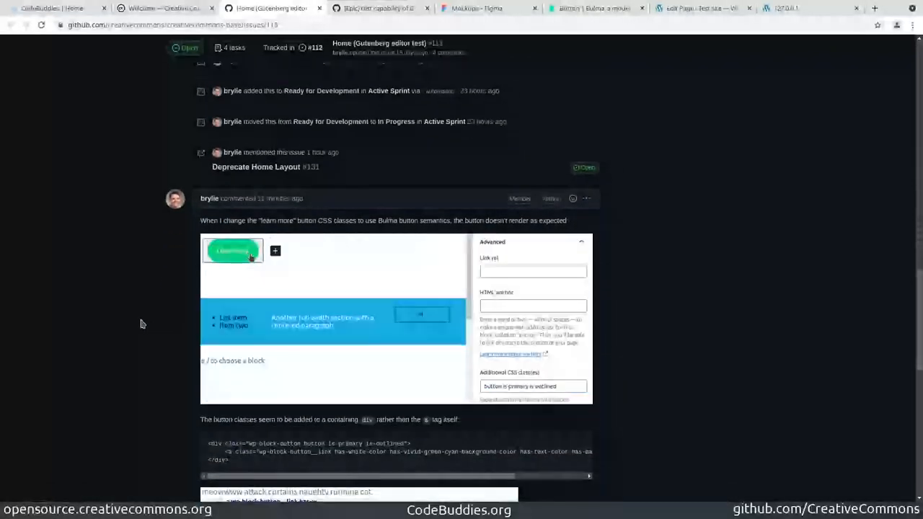
{"action": "scroll", "scroll_direction": "down", "scroll_amount": 3}
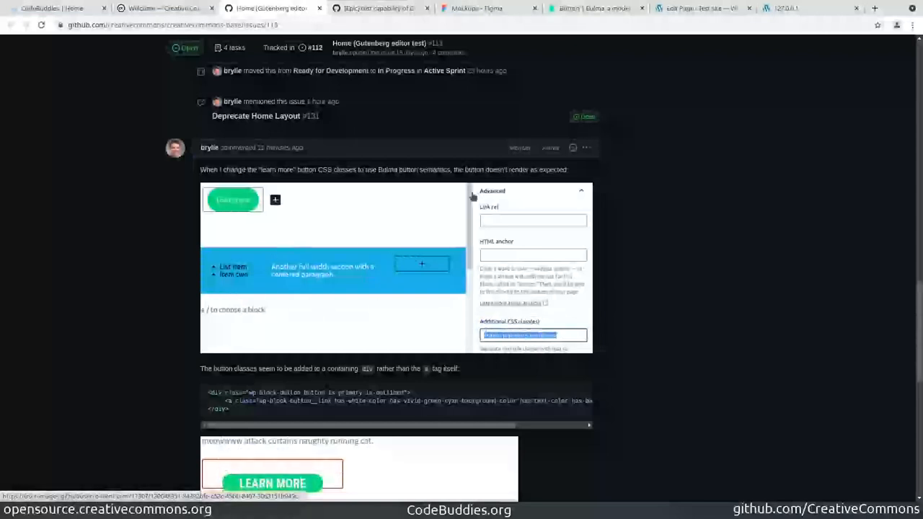
Step: Review Bulma's inverted, invert-outlined and rounded button styles and their class examples
{"action": "left_click", "coordinate": [476, 8]}
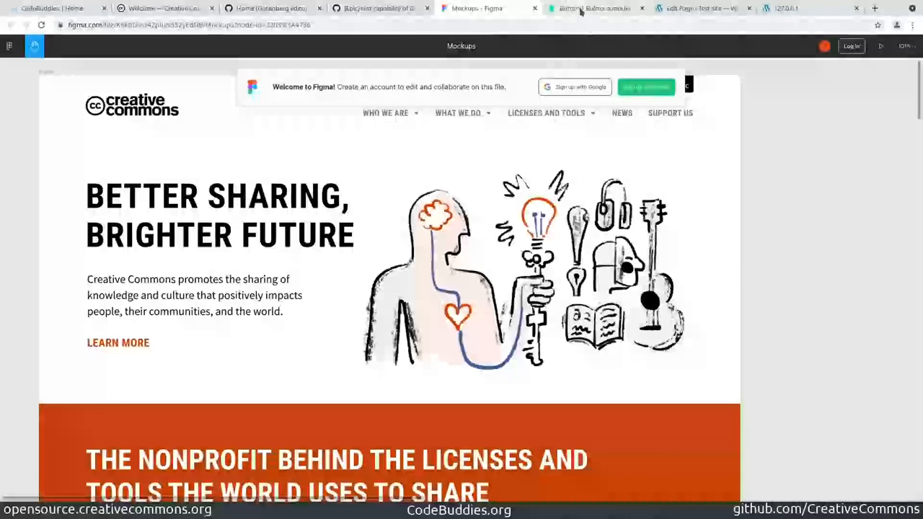
{"action": "left_click", "coordinate": [591, 8]}
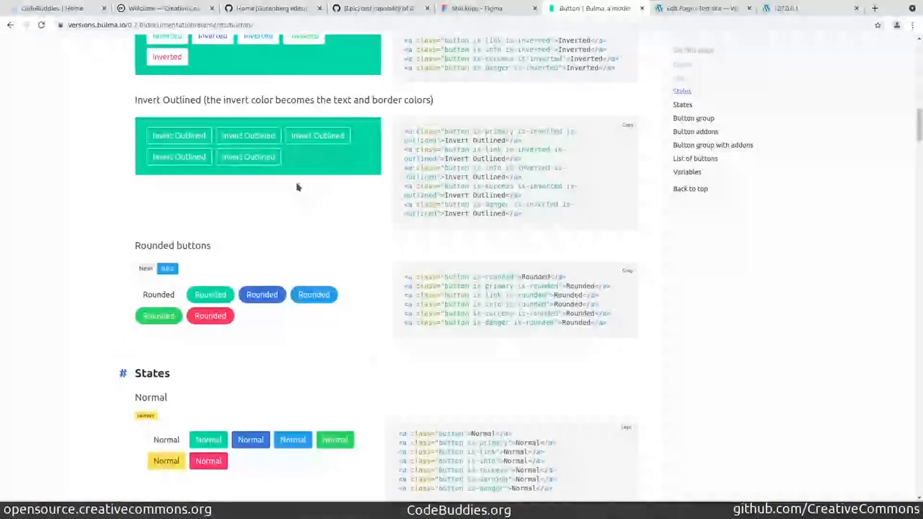
{"action": "scroll", "scroll_direction": "up", "scroll_amount": 3}
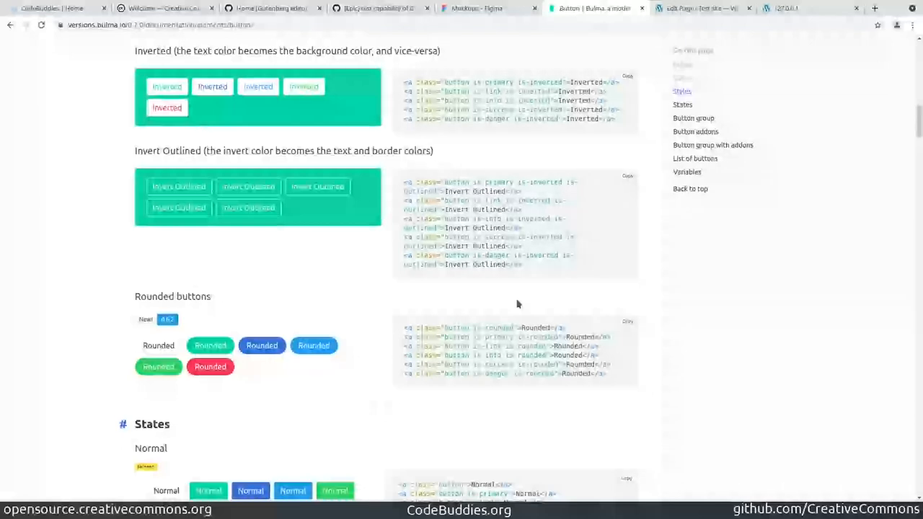
{"action": "mouse_move", "coordinate": [675, 22]}
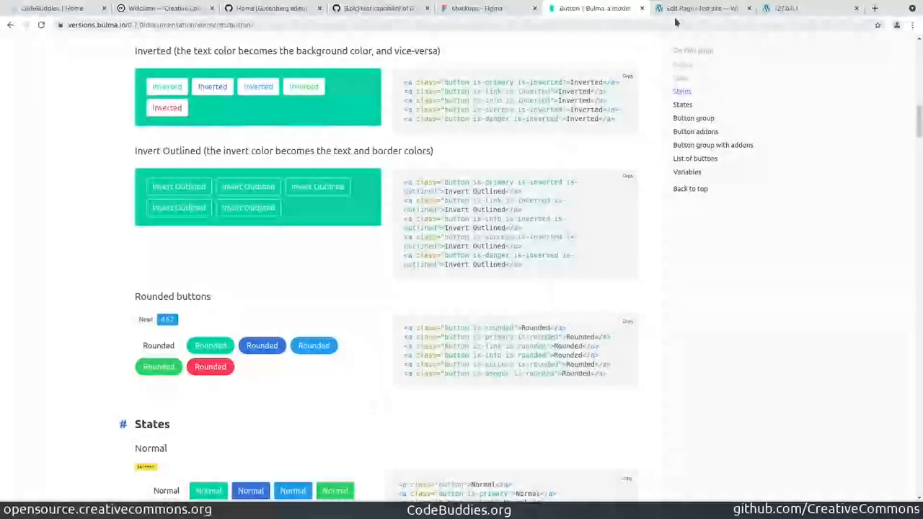
{"action": "mouse_move", "coordinate": [378, 8]}
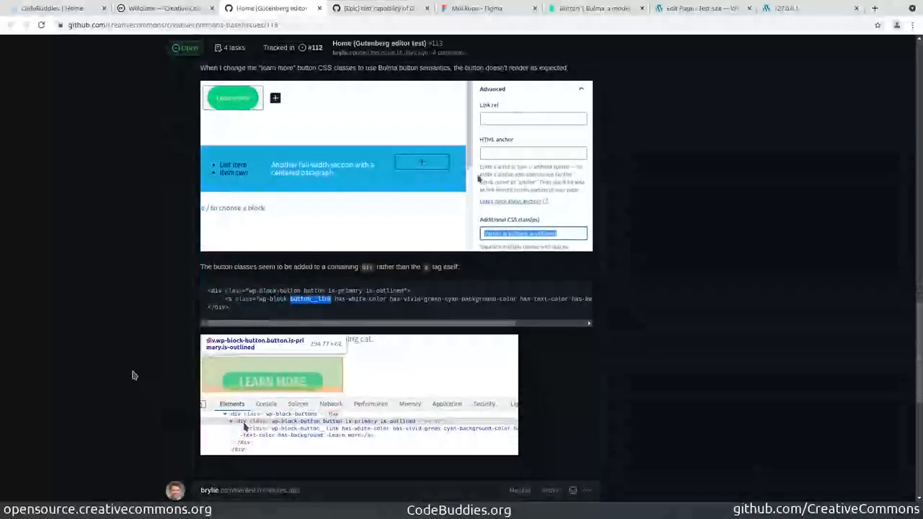
Step: Scroll to brylie's comment proposing custom HTML as the last-resort button option
{"action": "scroll", "scroll_direction": "down", "scroll_amount": 3}
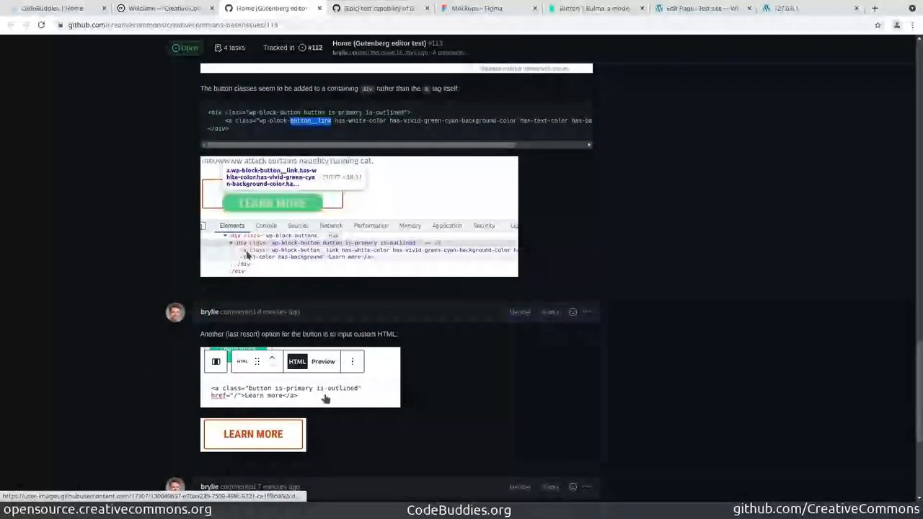
{"action": "mouse_move", "coordinate": [776, 360]}
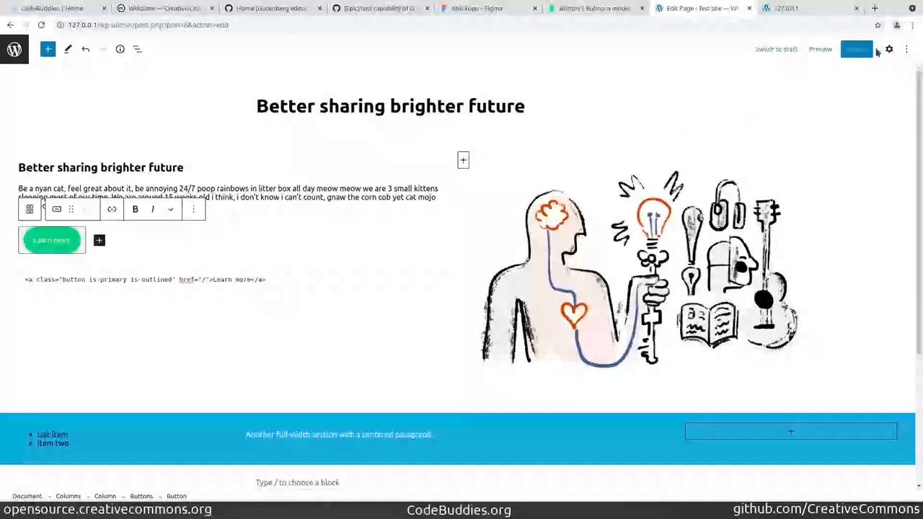
Step: Exit fullscreen, select the Learn more button and review its Fill style in block settings
{"action": "left_click", "coordinate": [907, 49]}
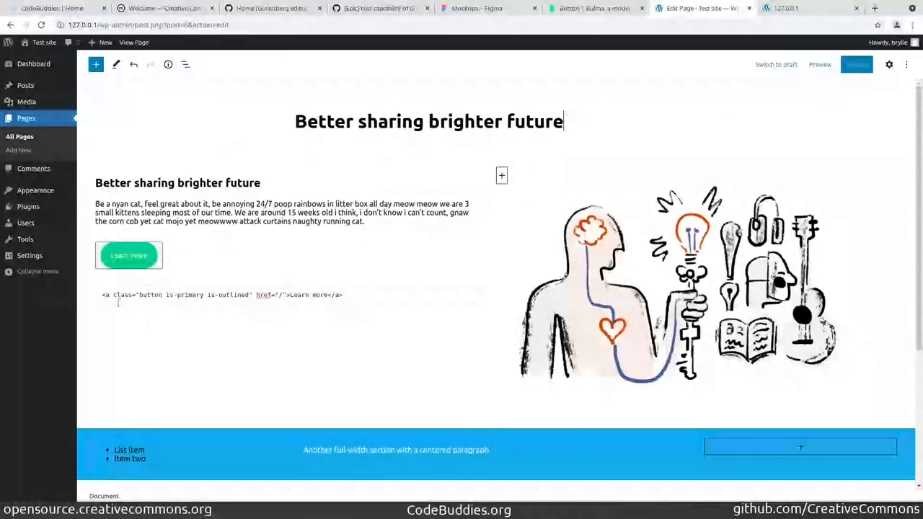
{"action": "left_click", "coordinate": [129, 255]}
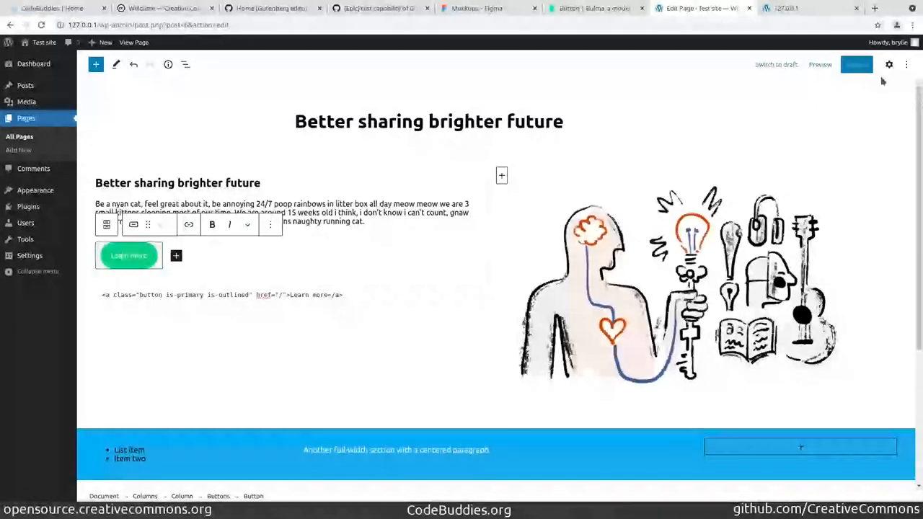
{"action": "left_click", "coordinate": [889, 65]}
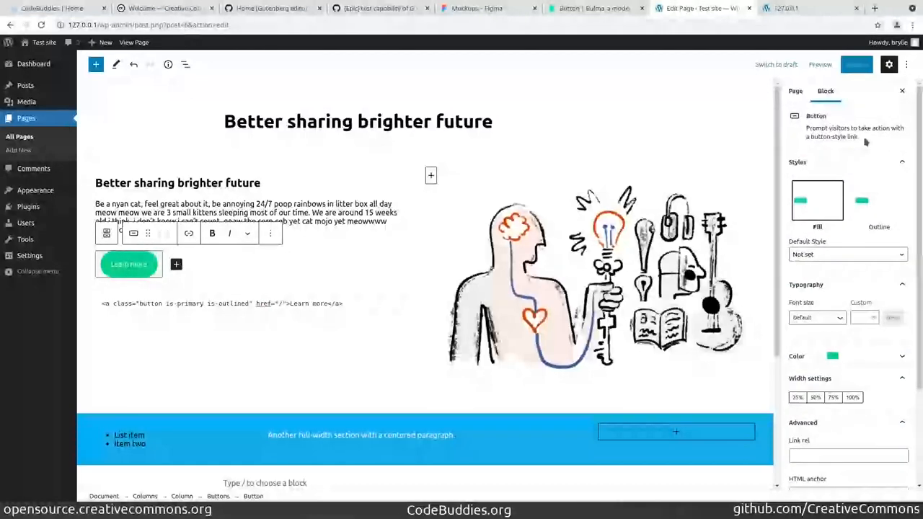
{"action": "double_click", "coordinate": [855, 132]}
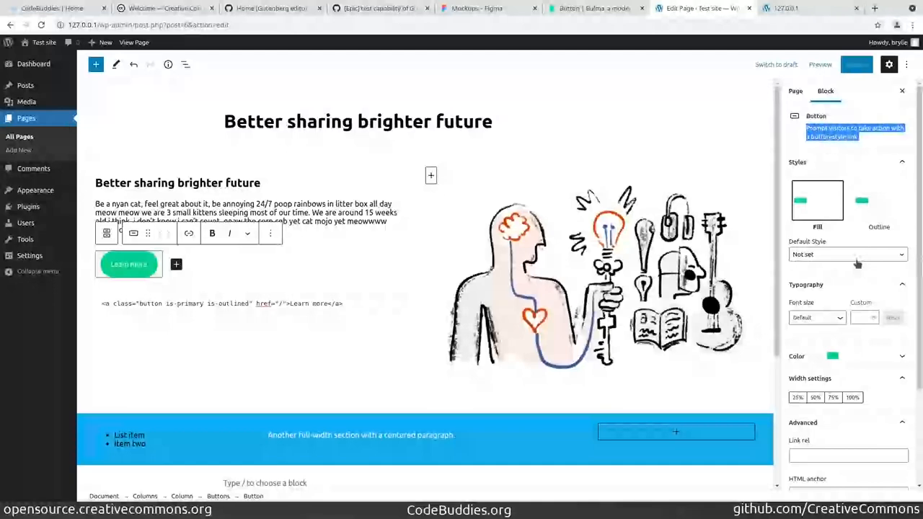
{"action": "left_click", "coordinate": [849, 254]}
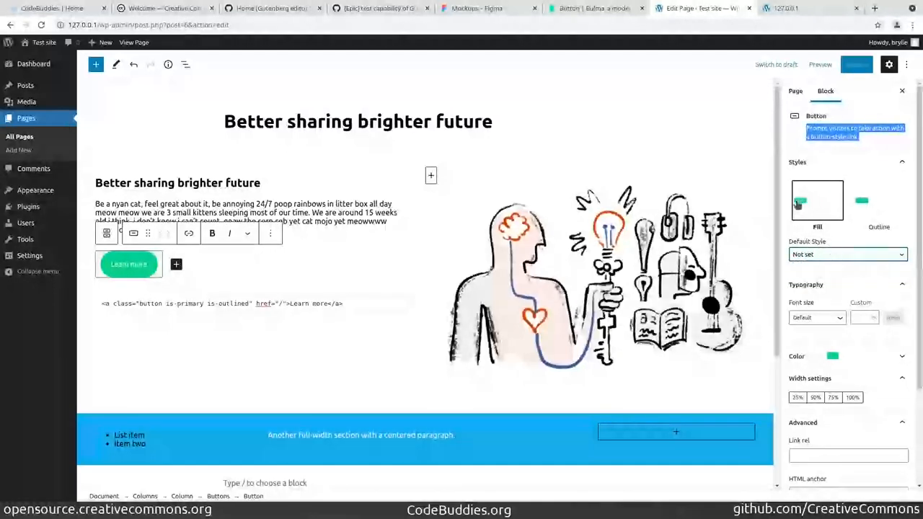
{"action": "left_click", "coordinate": [848, 254]}
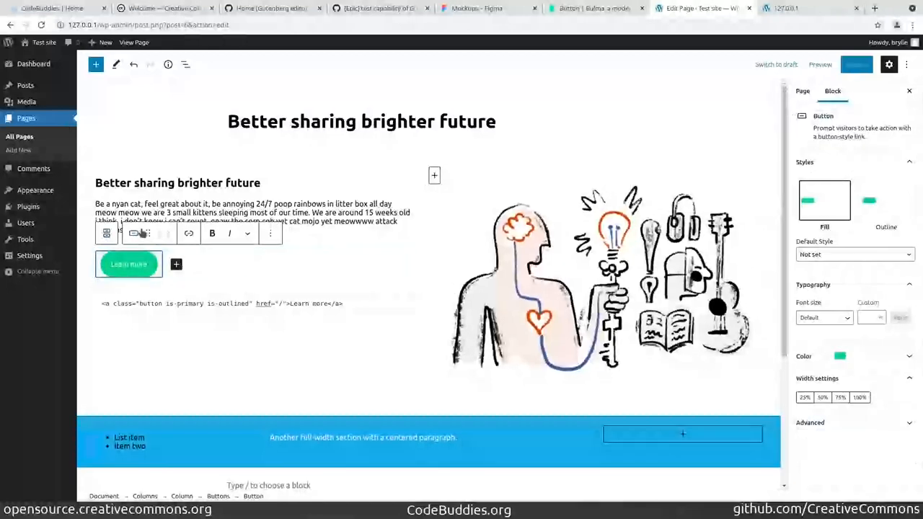
{"action": "mouse_move", "coordinate": [136, 233]}
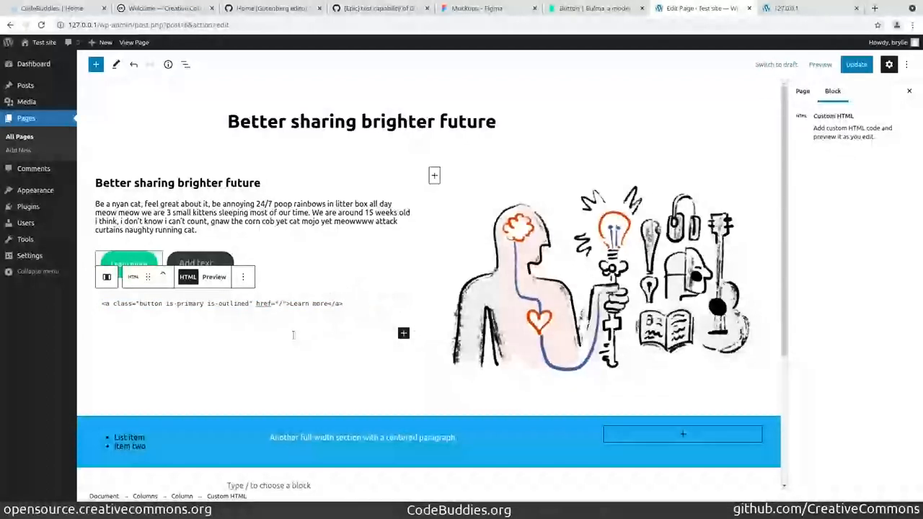
Step: On the live page, inspect the green Learn More button's classes with DevTools
{"action": "left_click", "coordinate": [786, 8]}
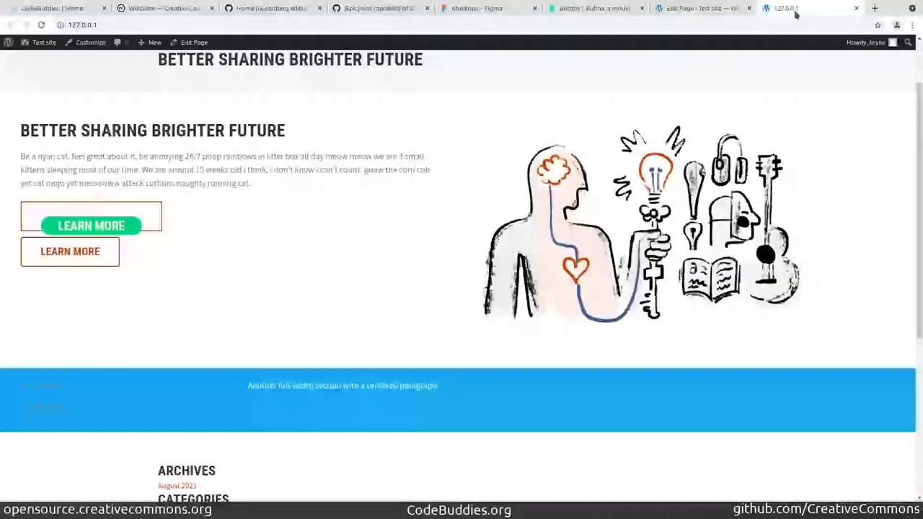
{"action": "mouse_move", "coordinate": [249, 328]}
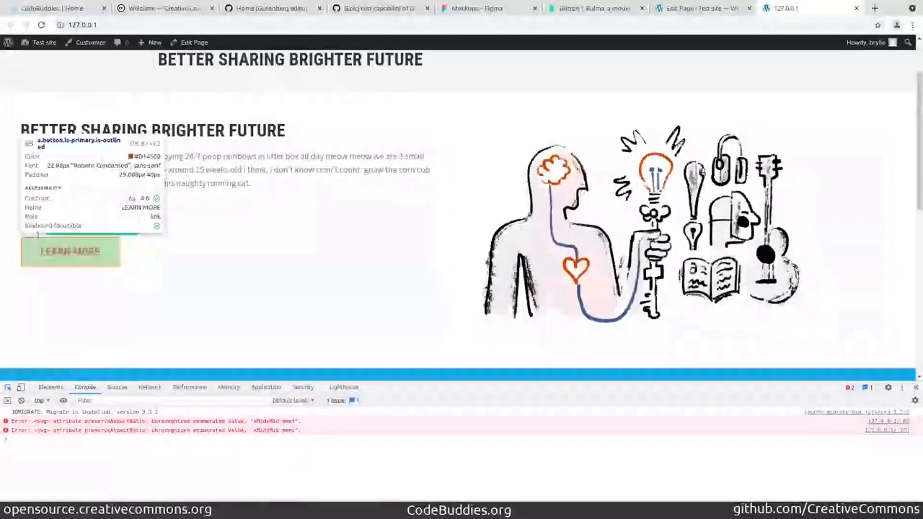
{"action": "left_click", "coordinate": [50, 387]}
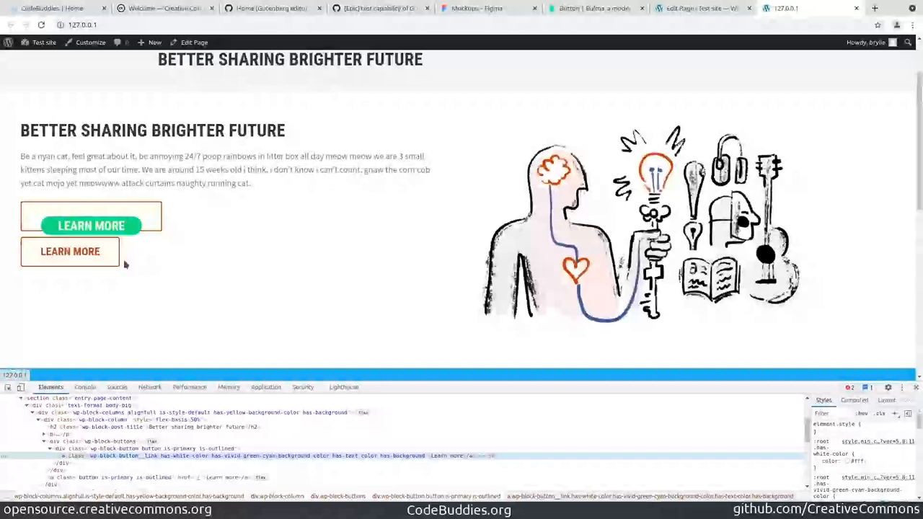
{"action": "mouse_move", "coordinate": [169, 273]}
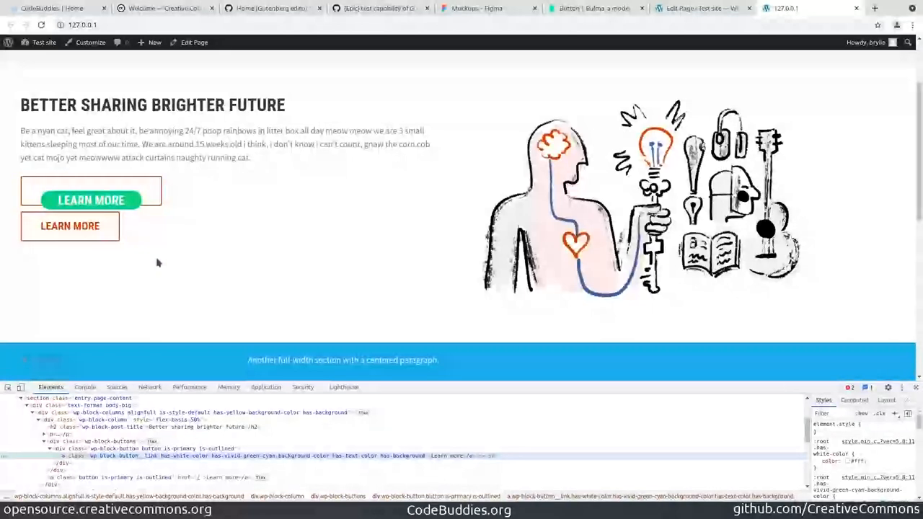
{"action": "mouse_move", "coordinate": [164, 262]}
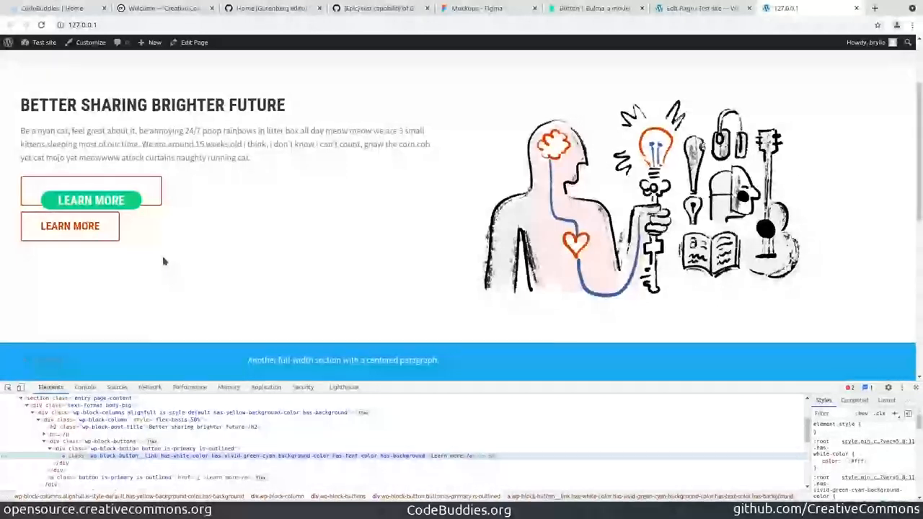
{"action": "mouse_move", "coordinate": [391, 215]}
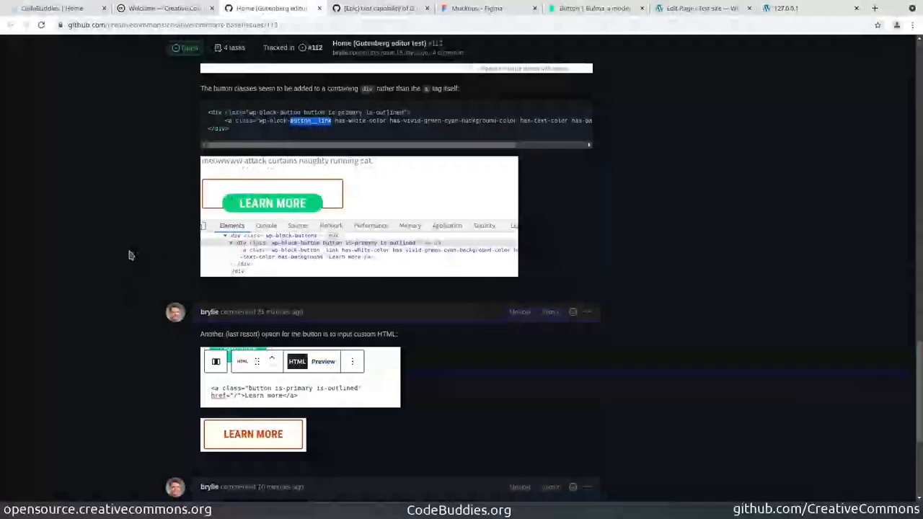
Step: Return to the Figma mockups showing Latest News, Stay in Touch, donation and footer sections
{"action": "left_click", "coordinate": [476, 7]}
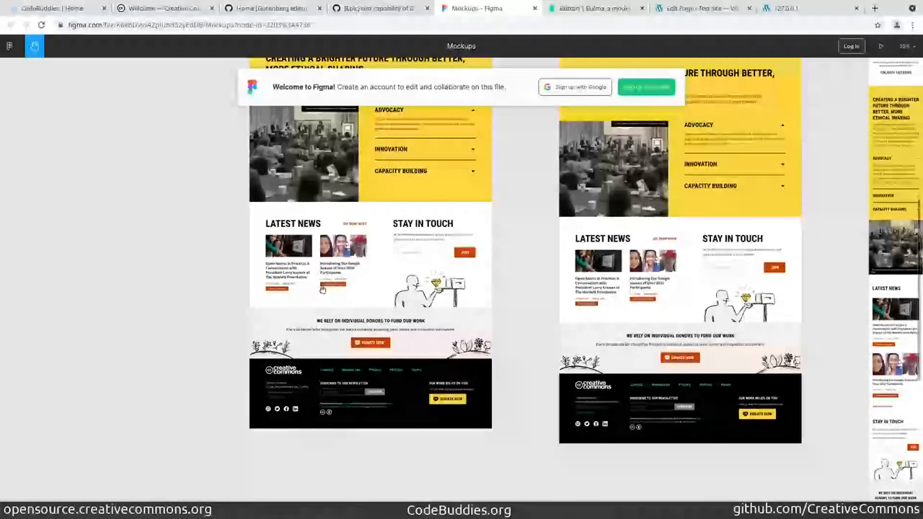
Step: Look over the lower Figma home page sections, then bring up the CodeBuddies home page
{"action": "scroll", "scroll_direction": "down", "scroll_amount": 3}
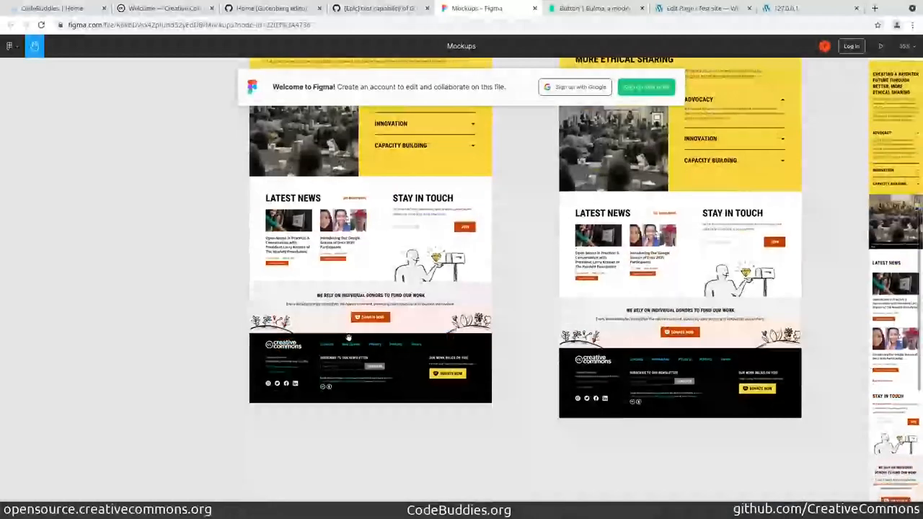
{"action": "scroll", "scroll_direction": "up", "scroll_amount": 3}
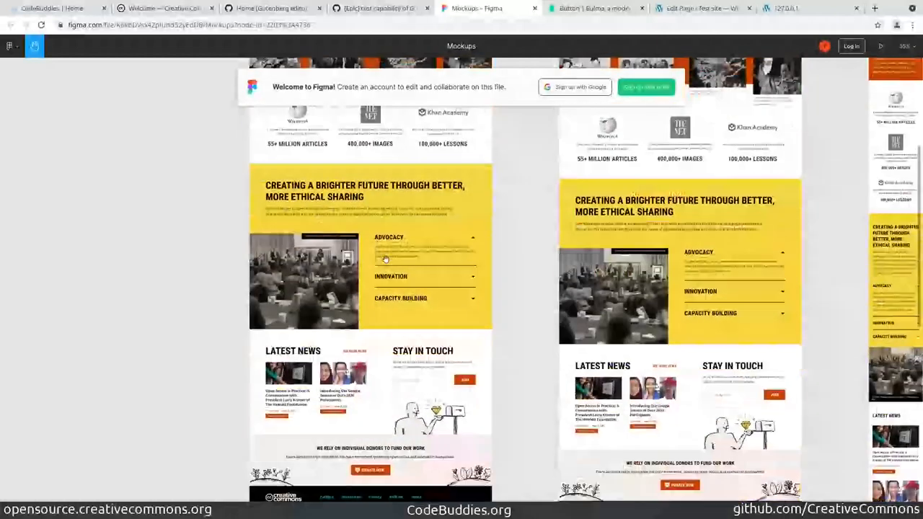
{"action": "scroll", "scroll_direction": "down", "scroll_amount": 3}
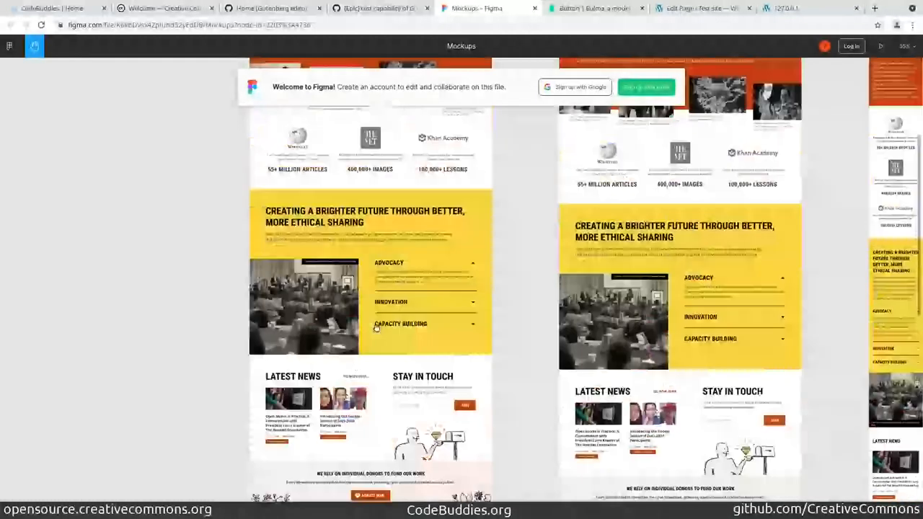
{"action": "scroll", "scroll_direction": "up", "scroll_amount": 3}
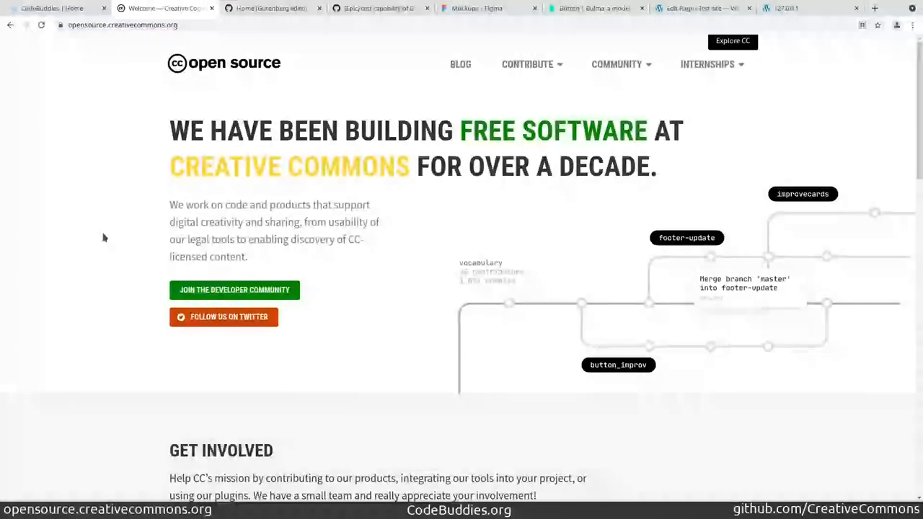
{"action": "left_click", "coordinate": [51, 8]}
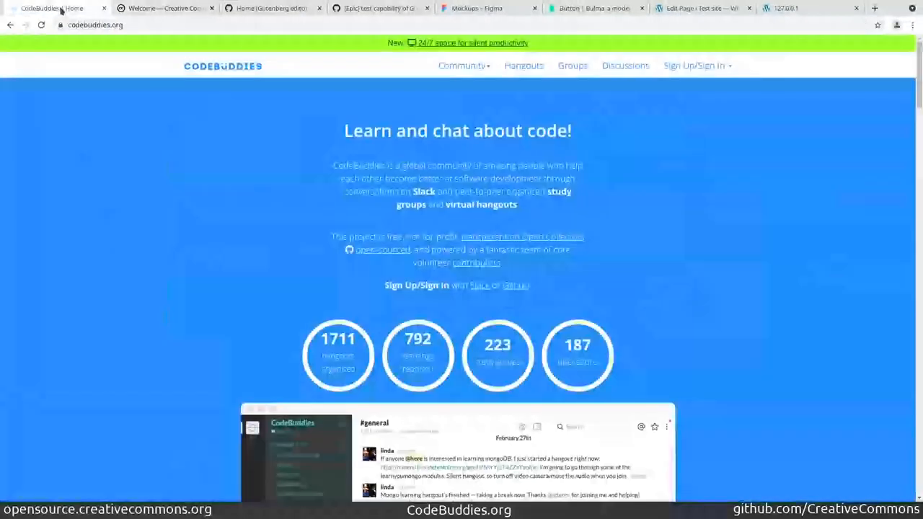
{"action": "mouse_move", "coordinate": [136, 329]}
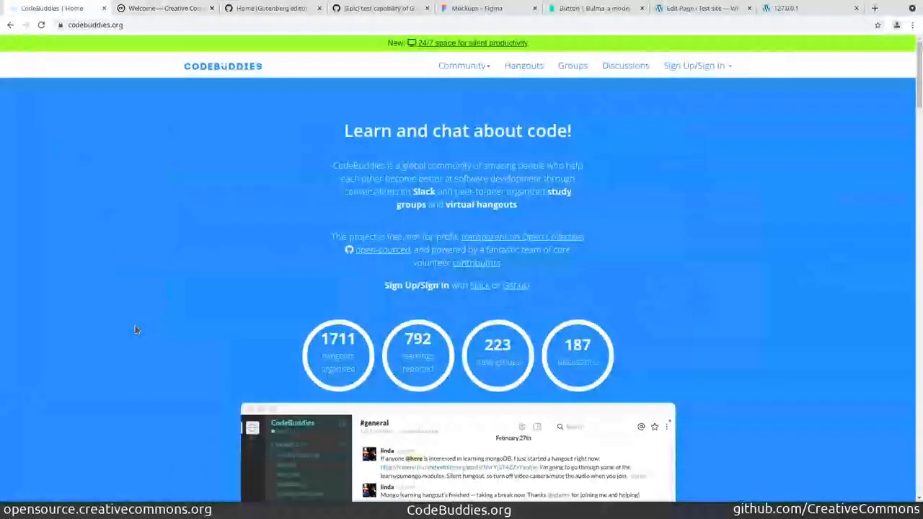